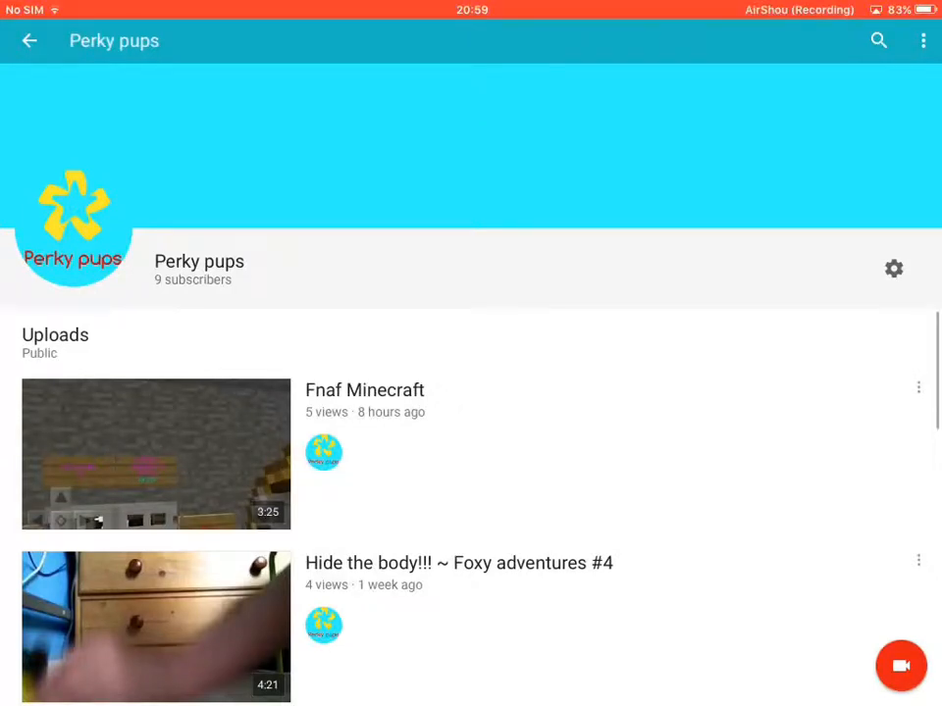
Step: Scroll down through the Perky pups Uploads list to reach the older videos
scroll("down", 3)
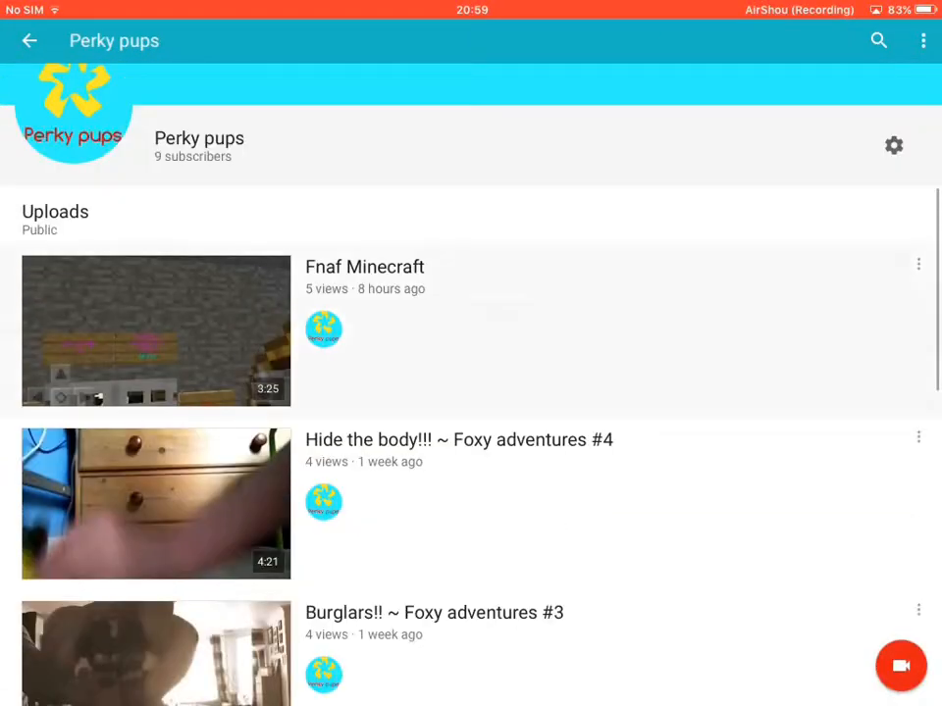
scroll("down", 3)
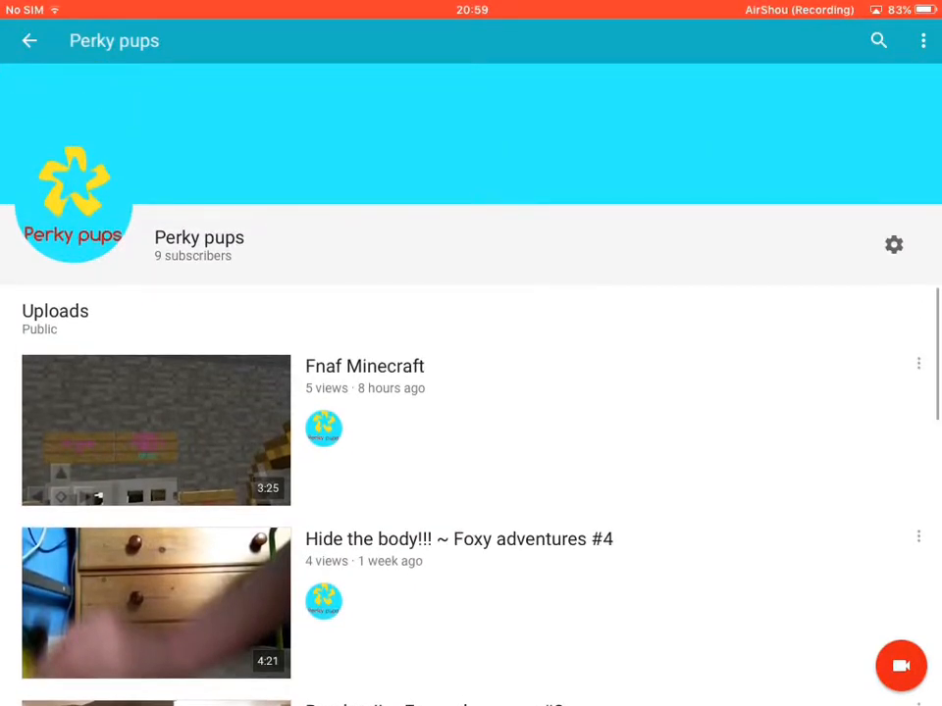
scroll("down", 3)
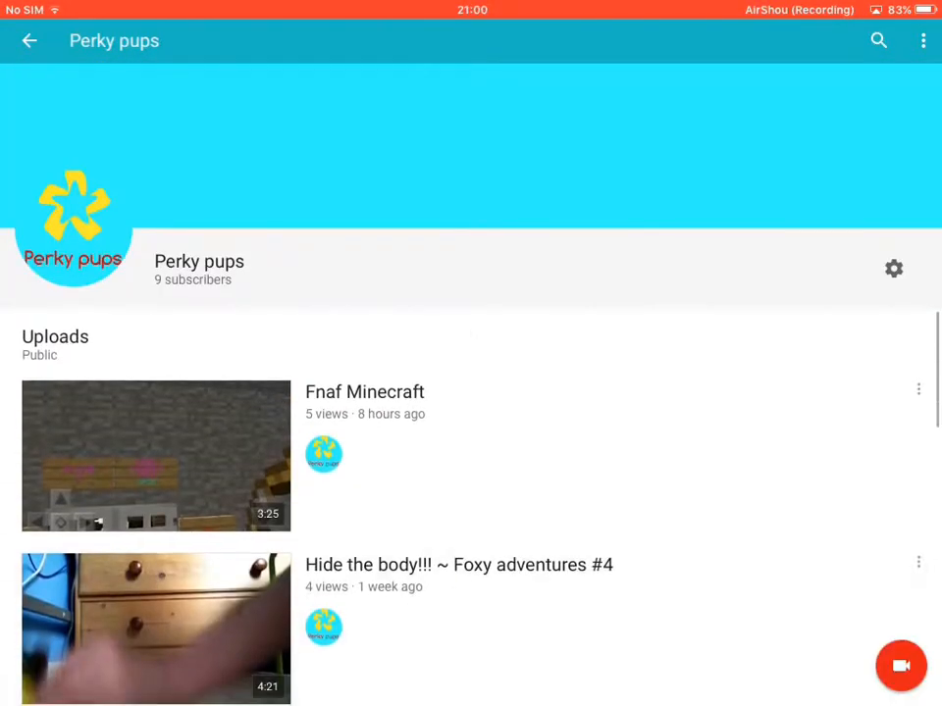
scroll("down", 3)
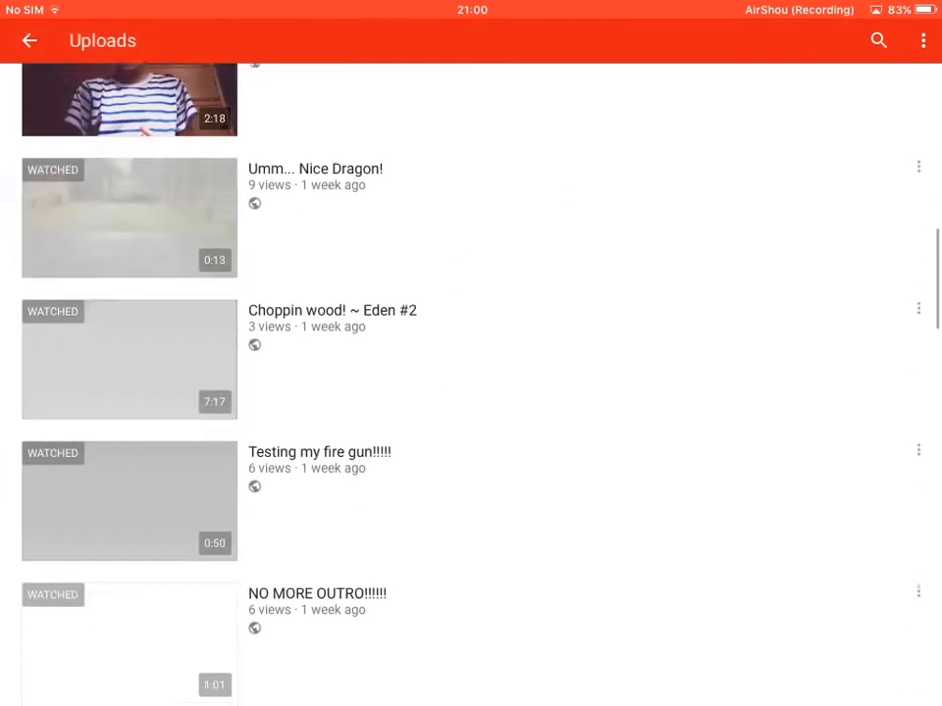
scroll("down", 3)
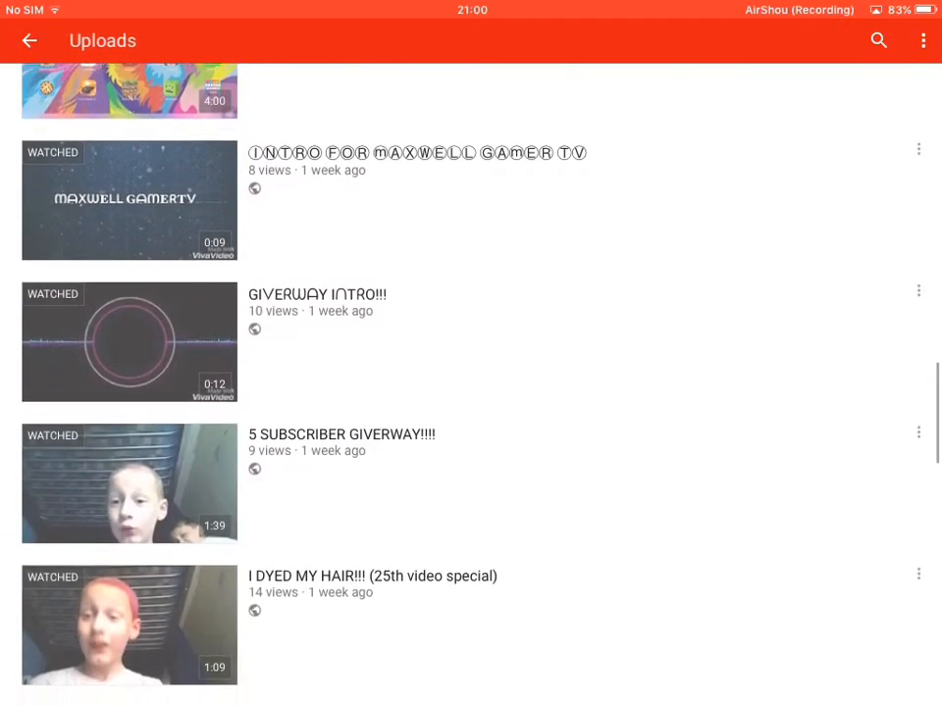
scroll("down", 3)
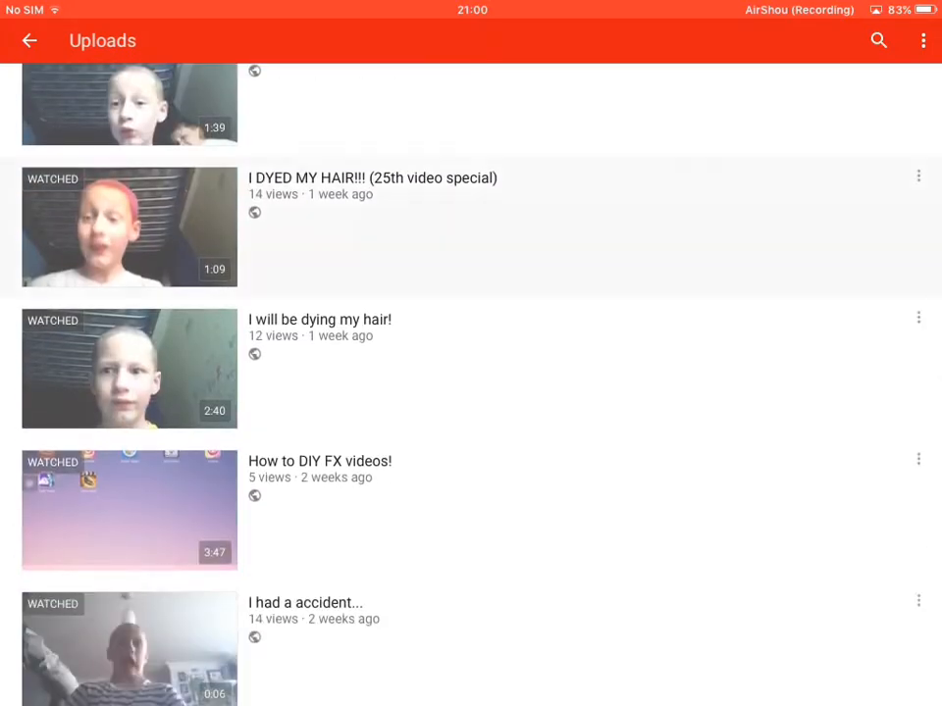
scroll("down", 3)
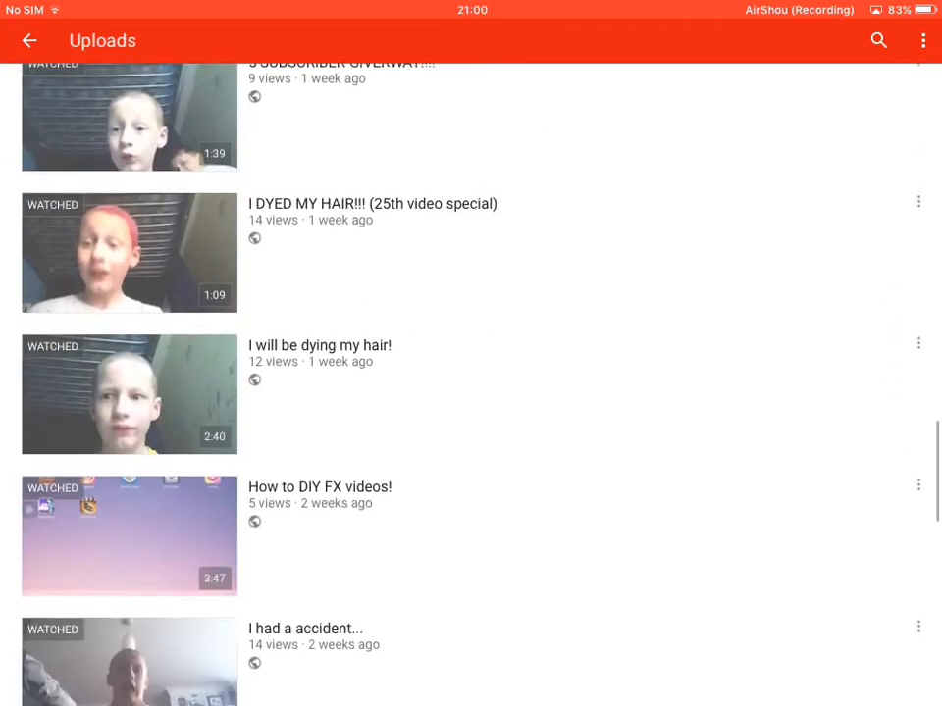
scroll("down", 3)
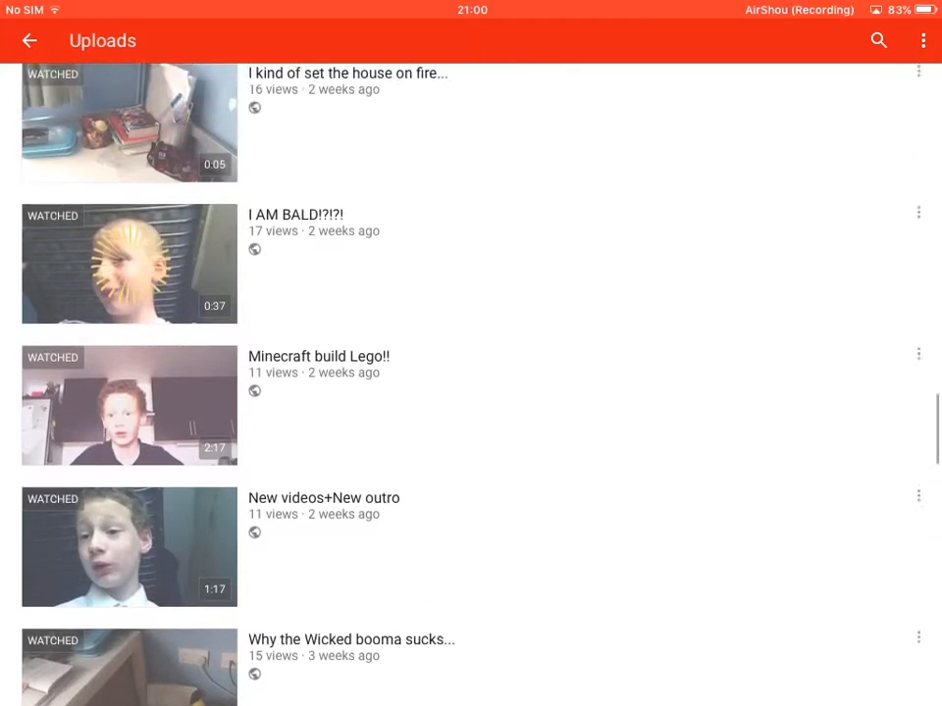
scroll("down", 3)
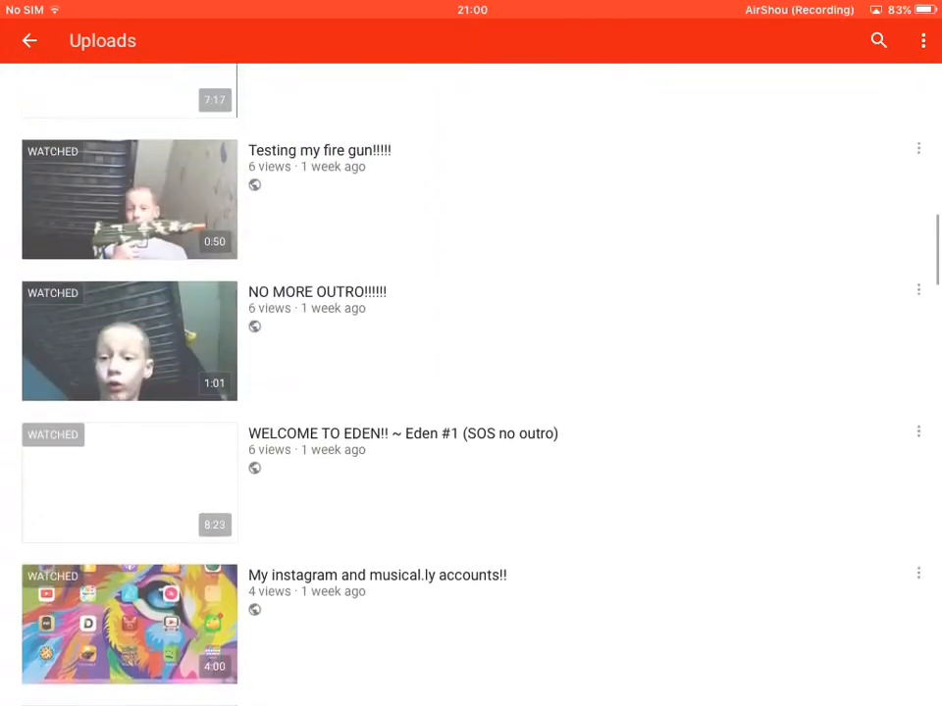
scroll("down", 3)
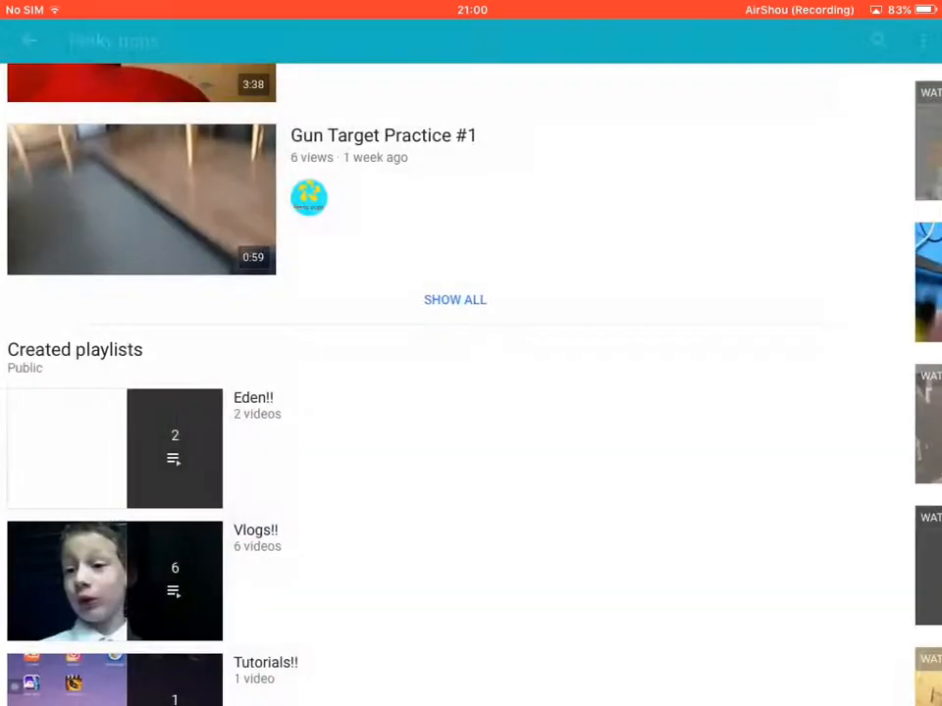
Step: Scroll the Perky pups channel page past Created playlists to Liked videos and Subscriptions
scroll("down", 3)
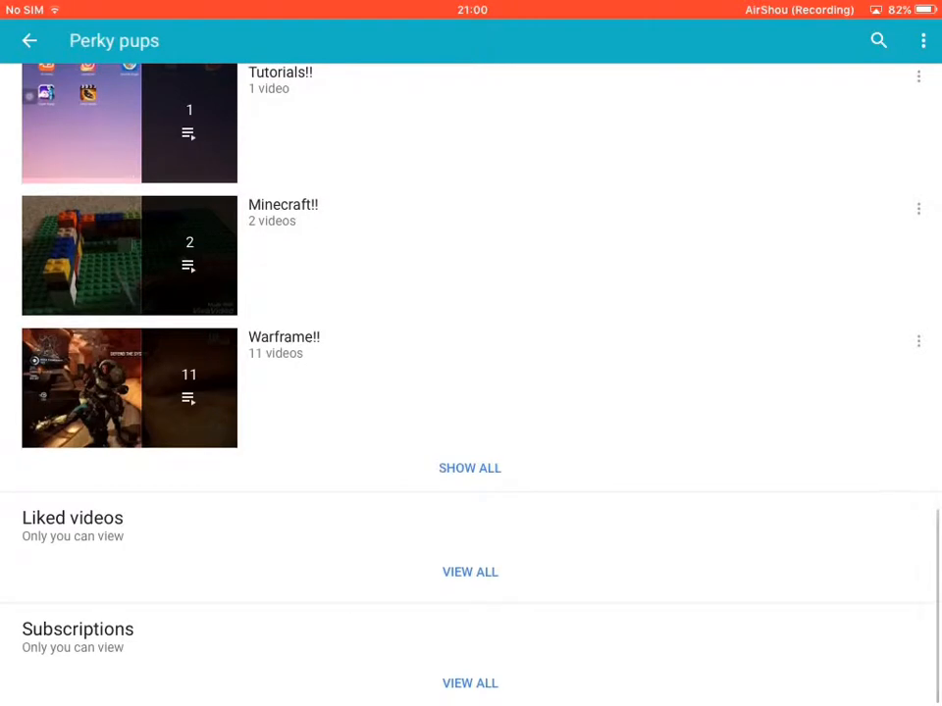
scroll("down", 3)
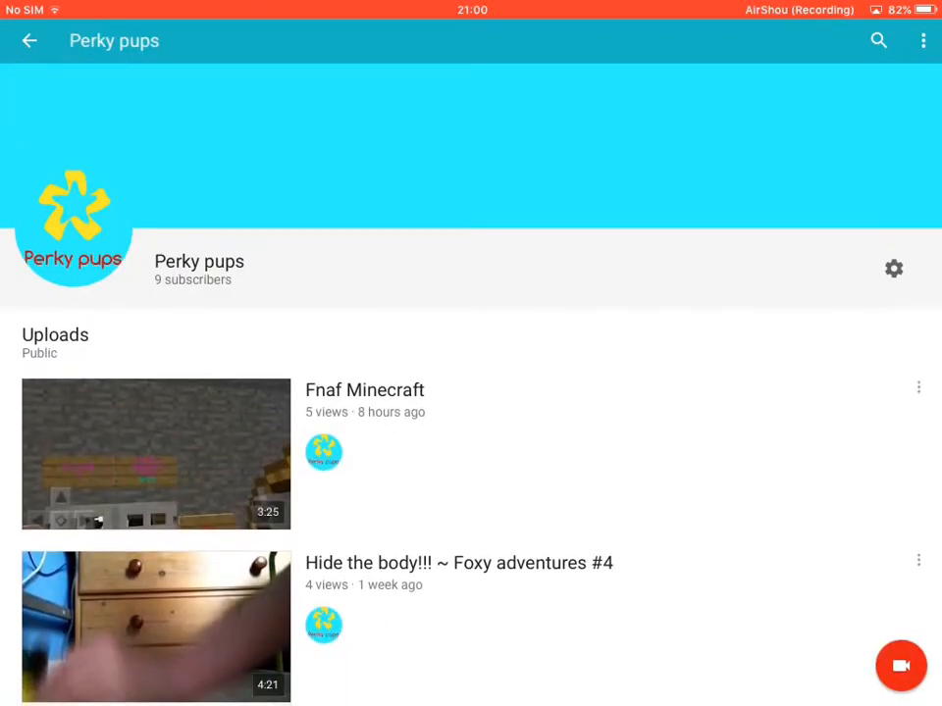
scroll("down", 3)
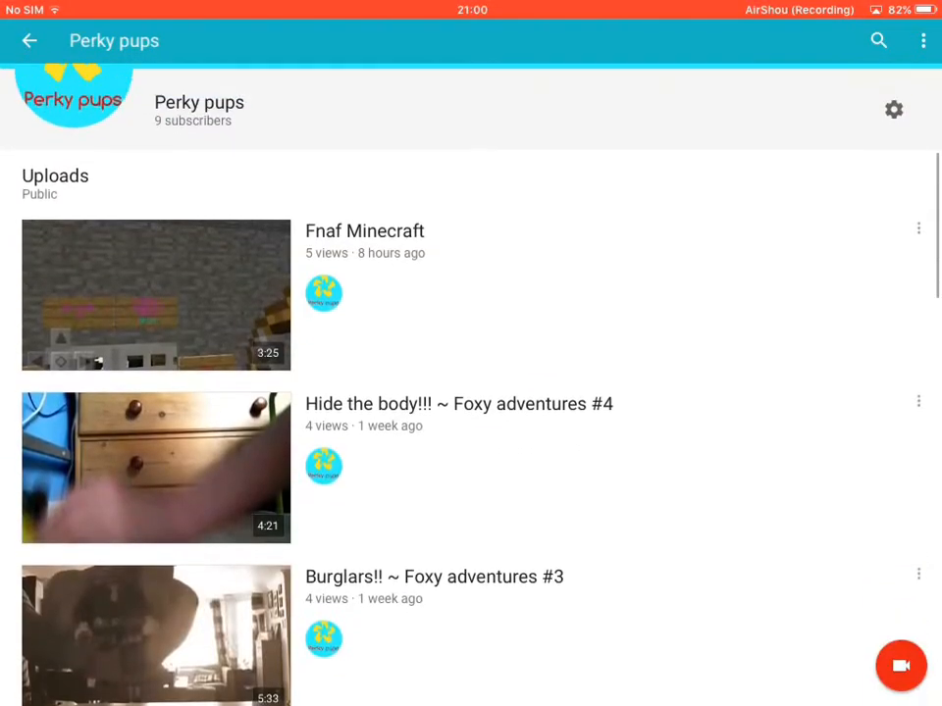
scroll("down", 3)
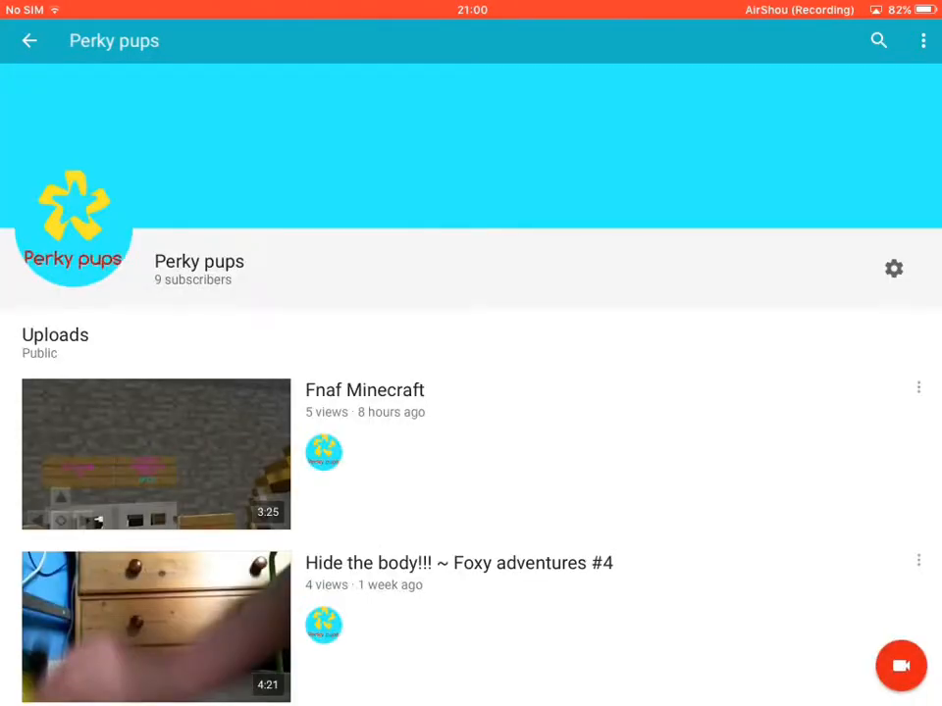
scroll("down", 3)
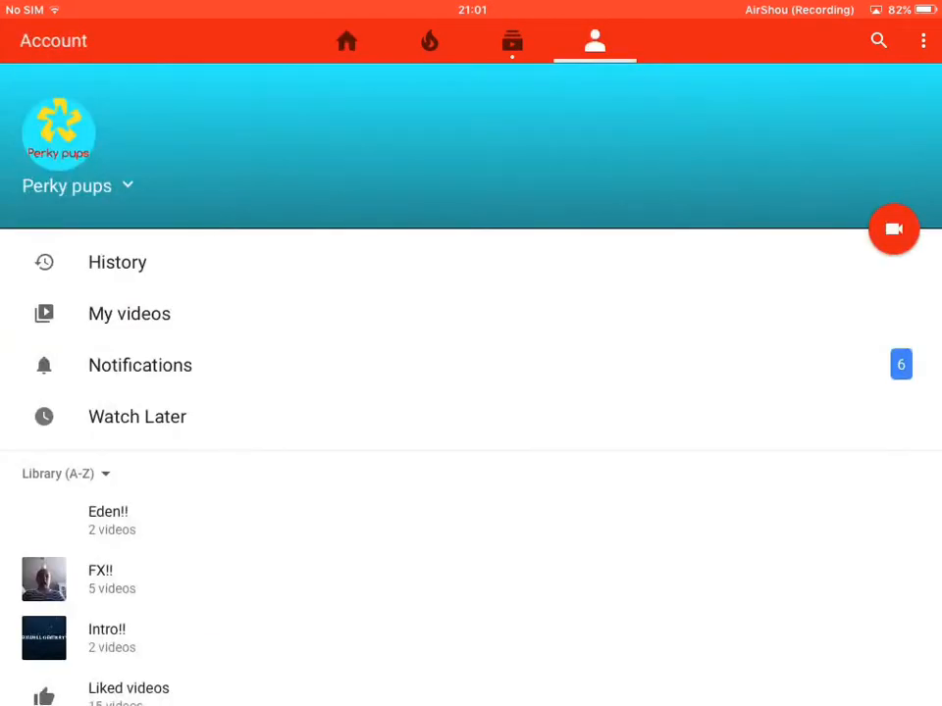
left_click(59, 185)
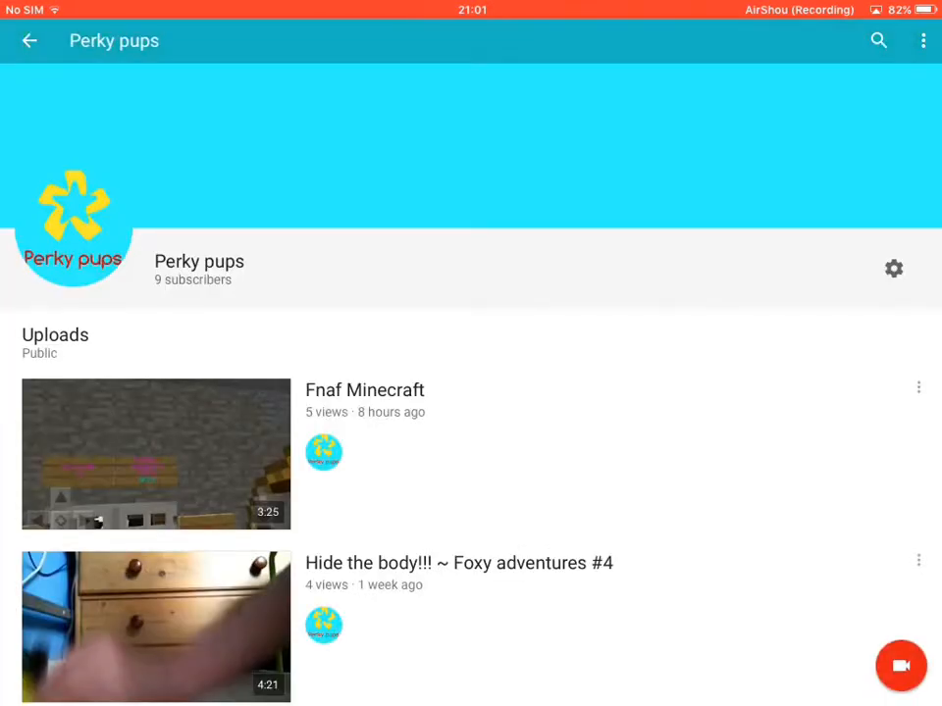
Step: Show all Created playlists: Eden!!, Intro!!, Tutorials!!, FX!! and Vlogs!!
scroll("down", 3)
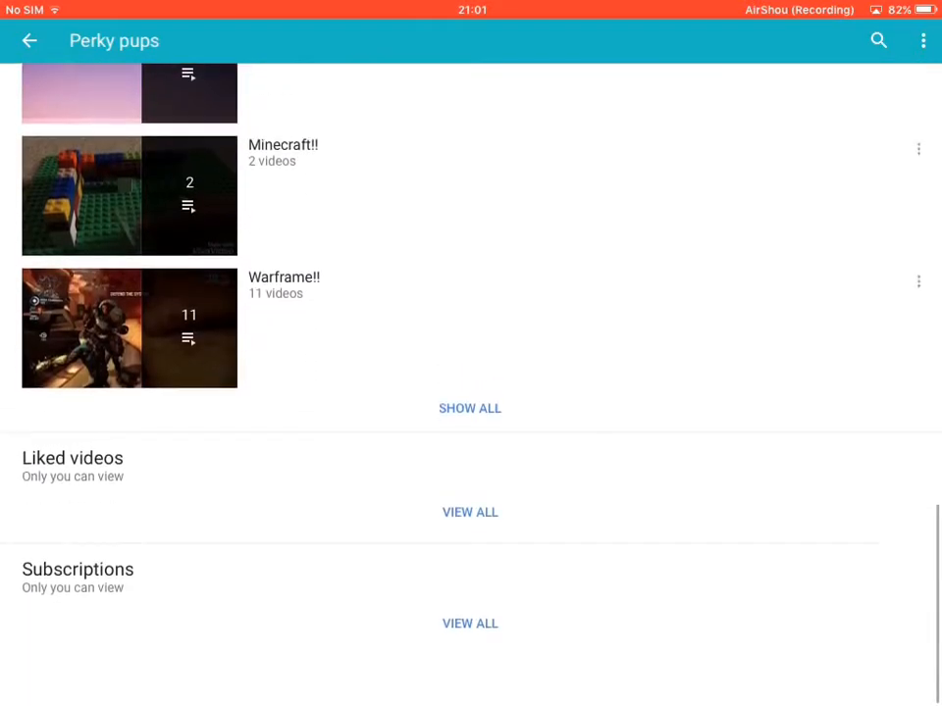
scroll("down", 3)
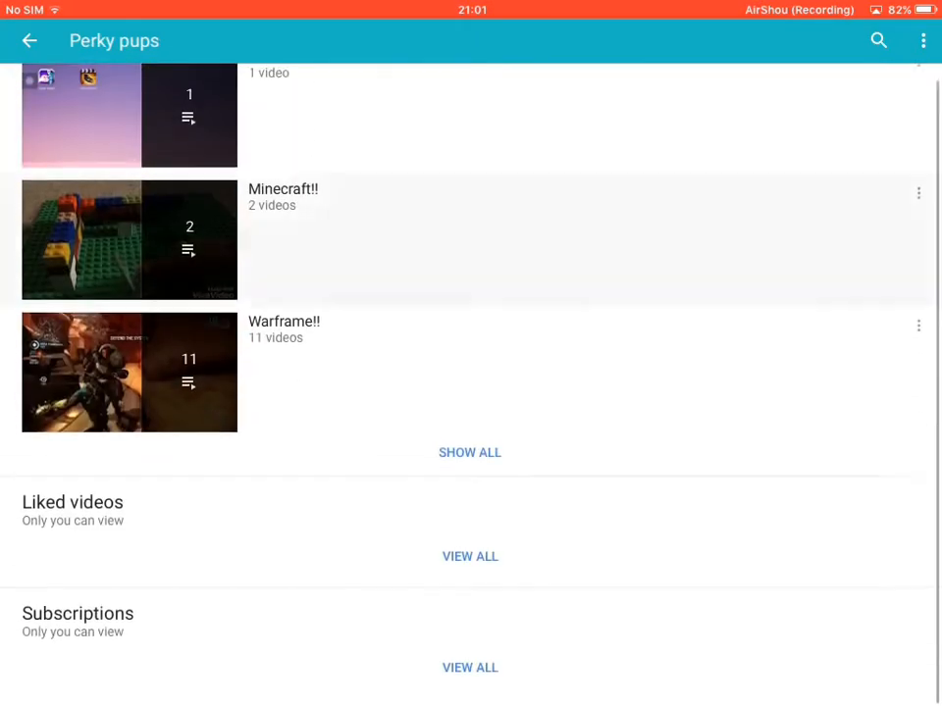
scroll("down", 3)
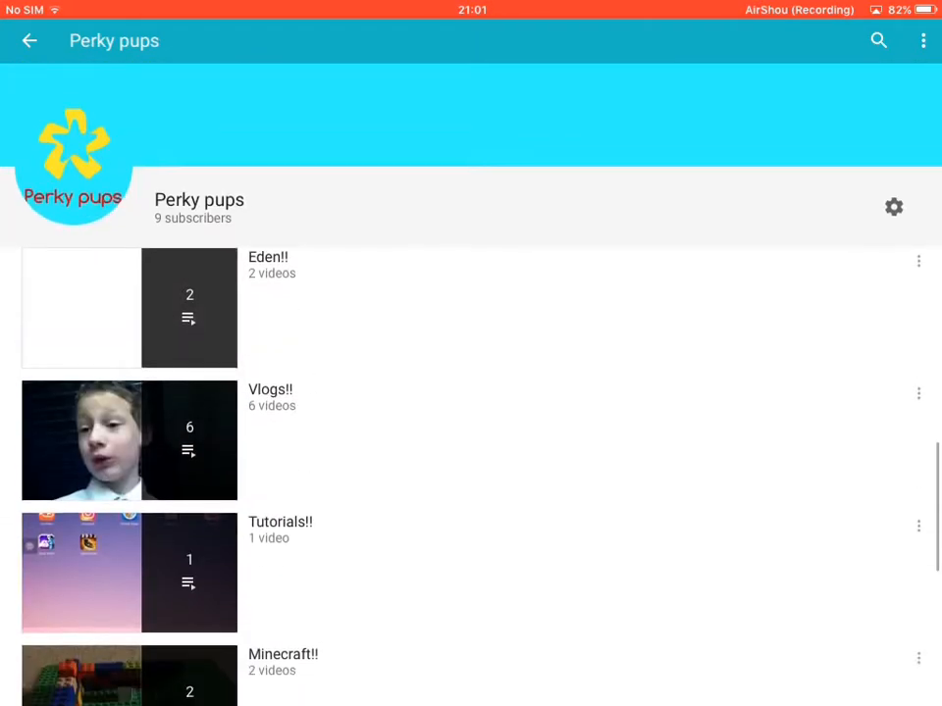
scroll("down", 3)
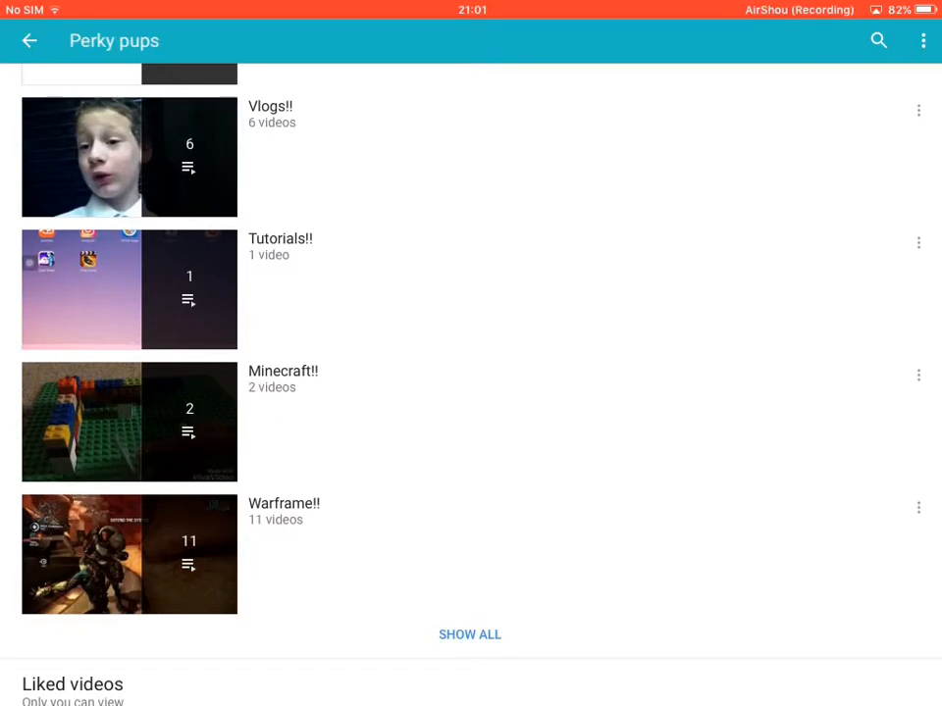
left_click(468, 634)
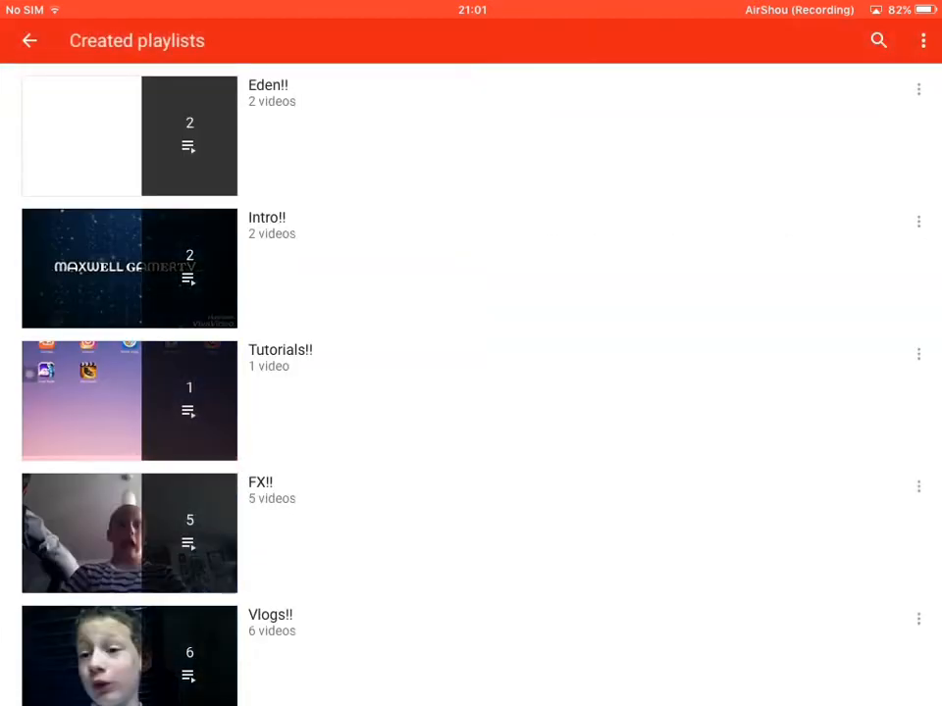